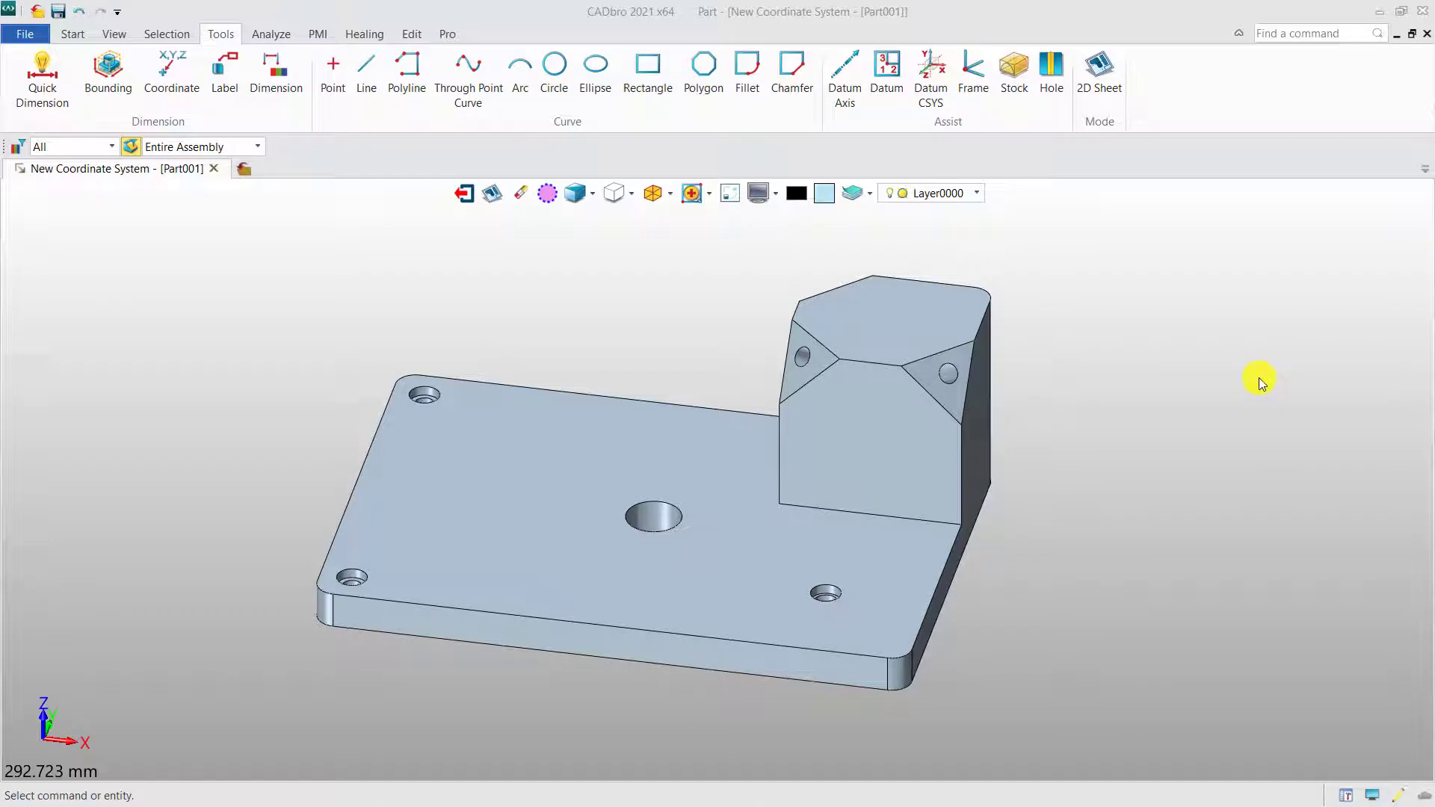
Start the Datum CSYS tool from the Tools tab
{"action": "left_click", "coordinate": [931, 73]}
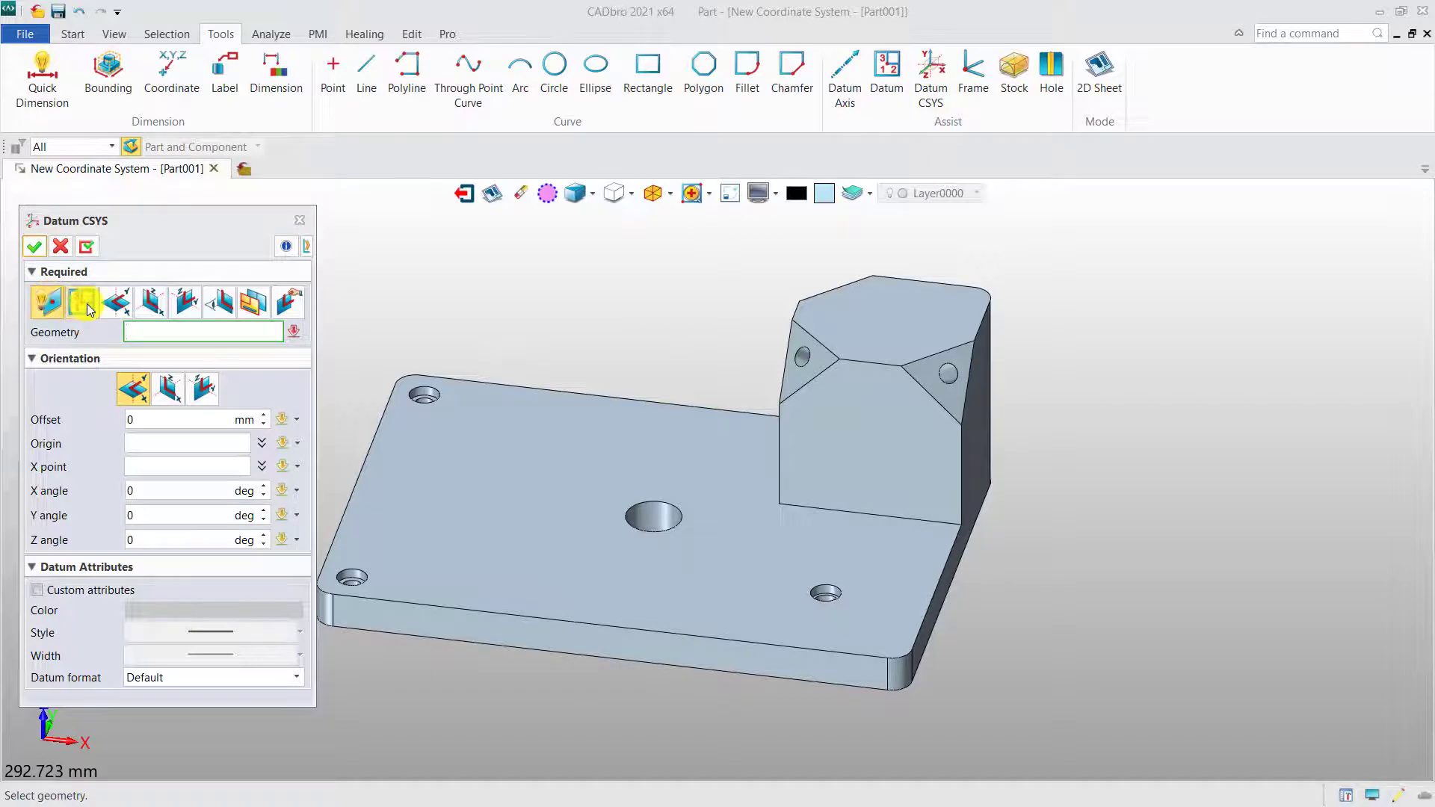
Place a datum CSYS on the angled hole with X angle 30° and Z angle 45°
{"action": "left_click", "coordinate": [81, 302]}
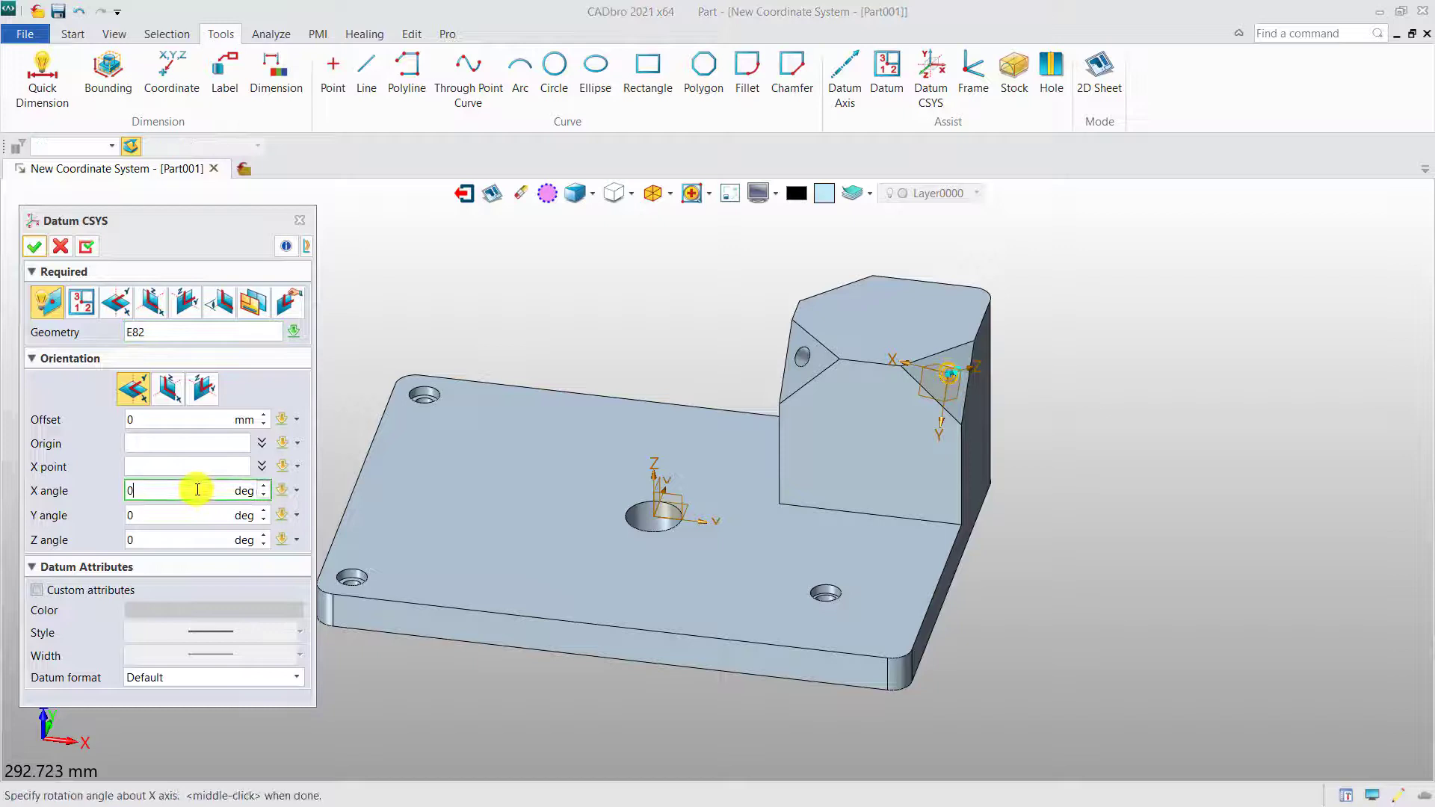
{"action": "type", "text": "30"}
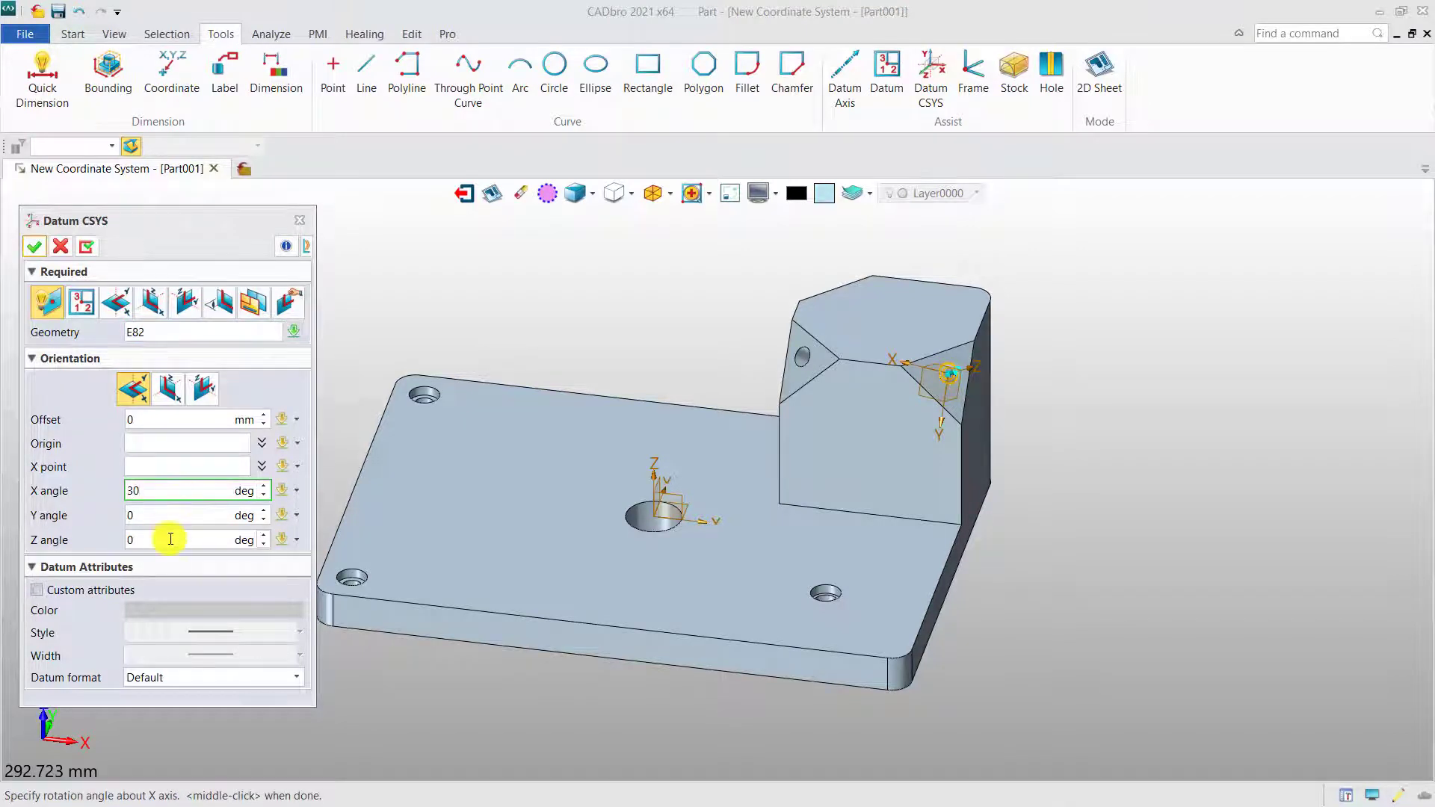
{"action": "type", "text": "45"}
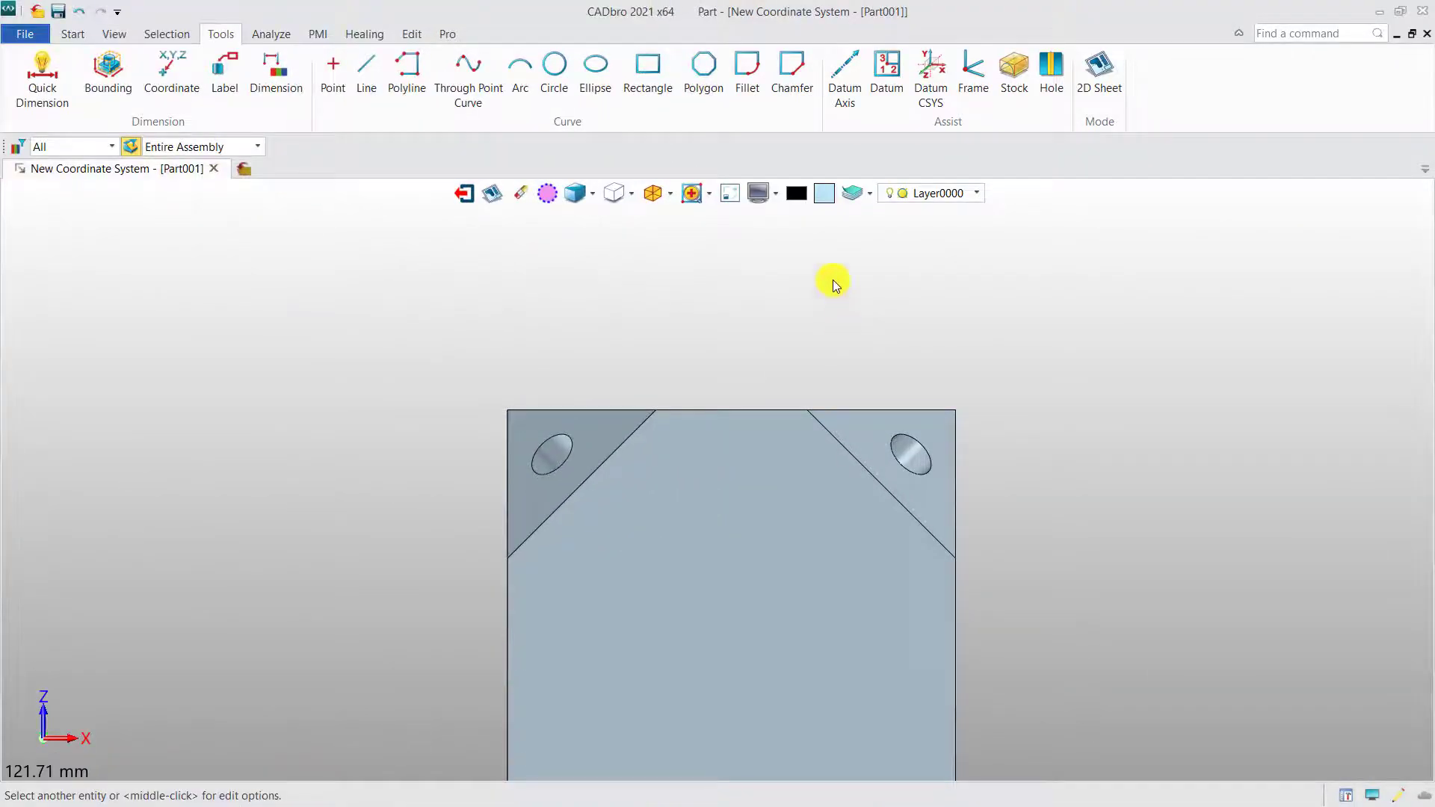
Create face-based datum axes through the left and right angled holes
{"action": "left_click", "coordinate": [843, 73]}
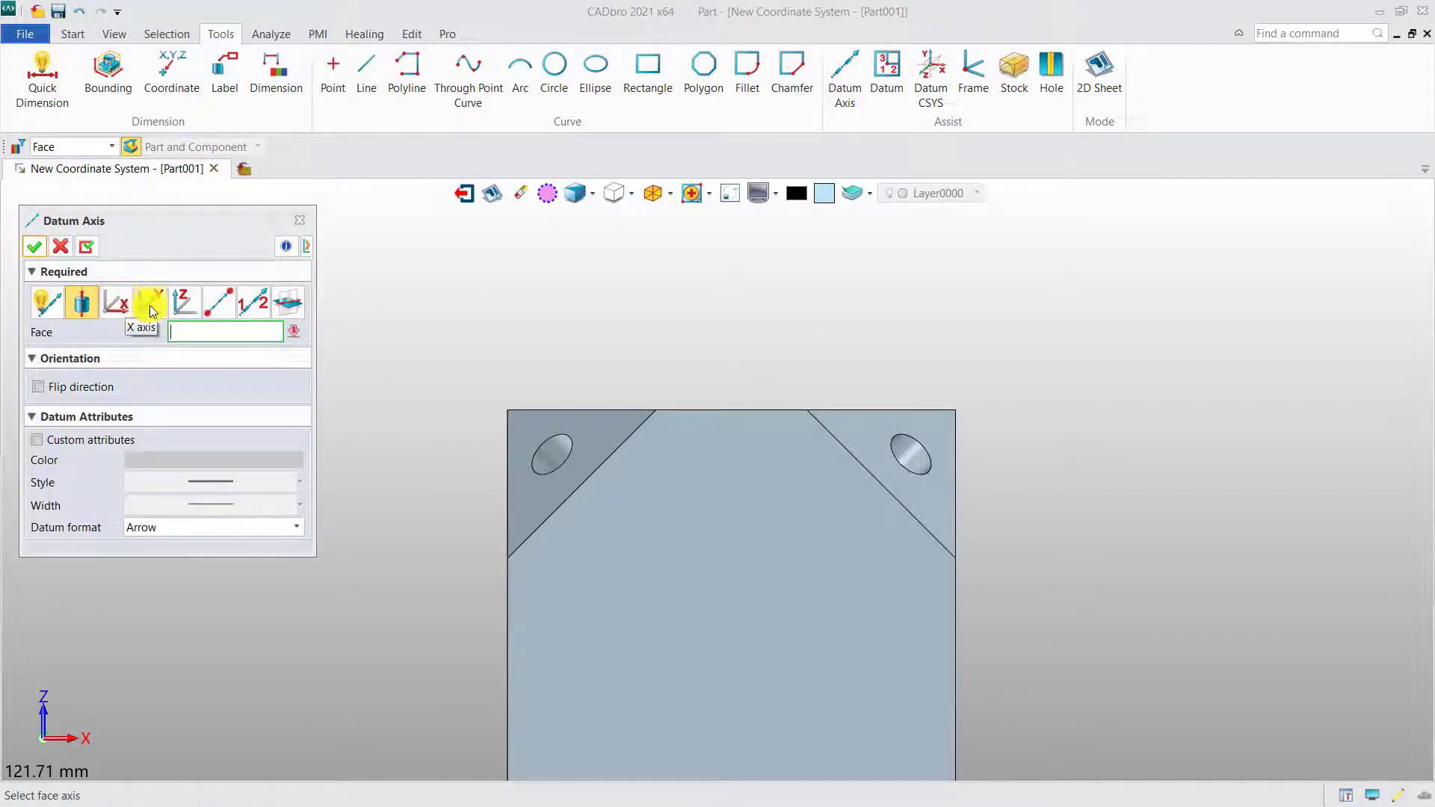
{"action": "left_click", "coordinate": [218, 302]}
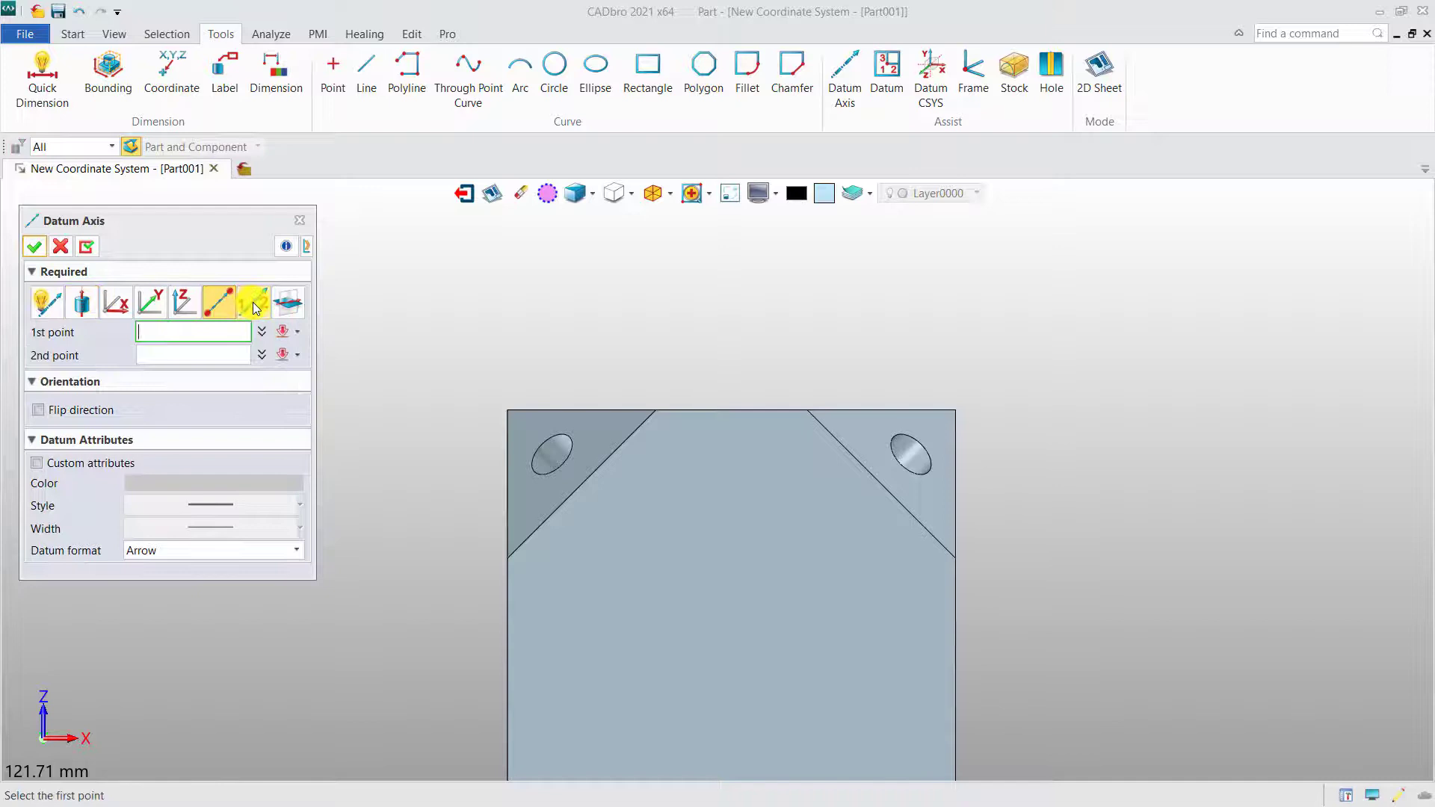
{"action": "left_click", "coordinate": [252, 300]}
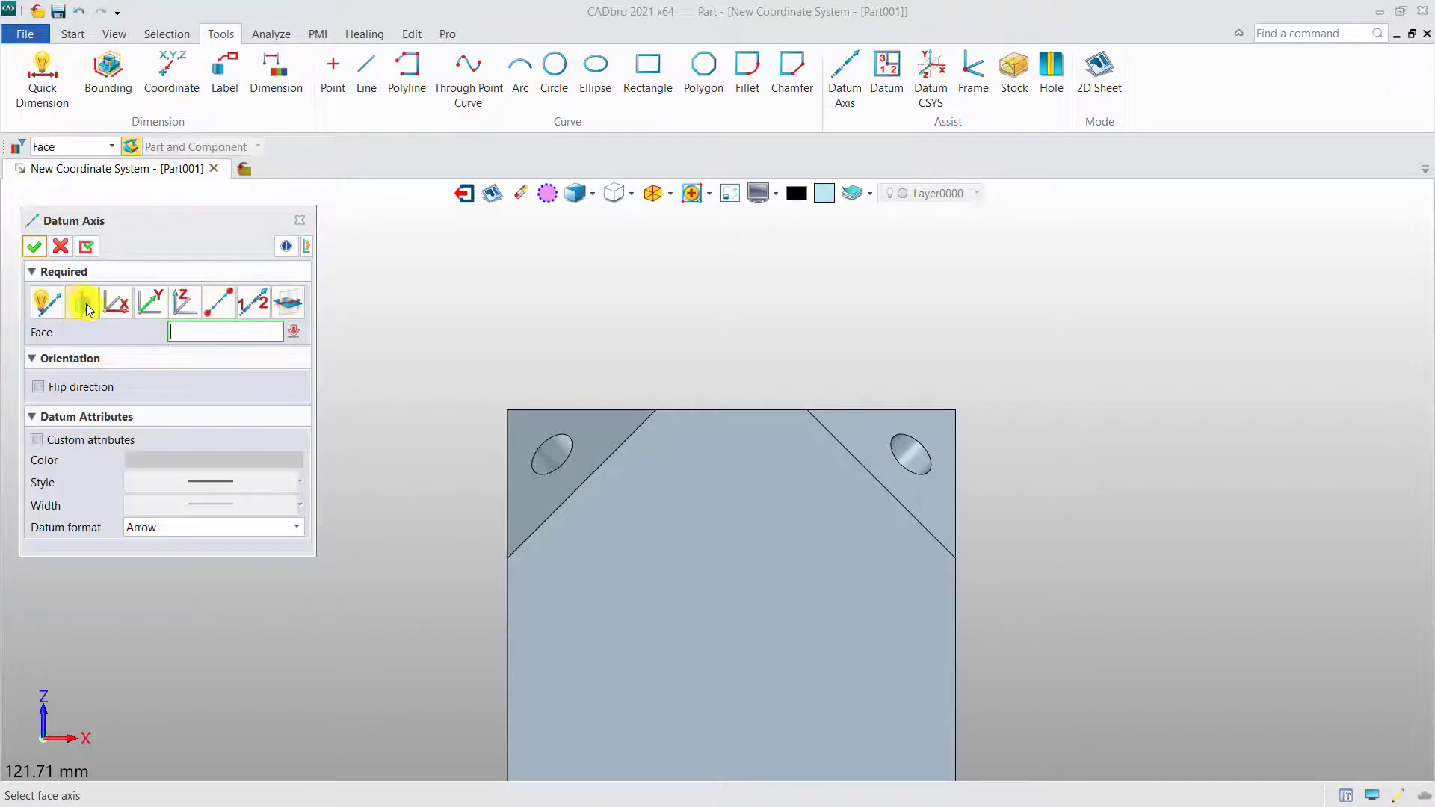
{"action": "left_click", "coordinate": [549, 452]}
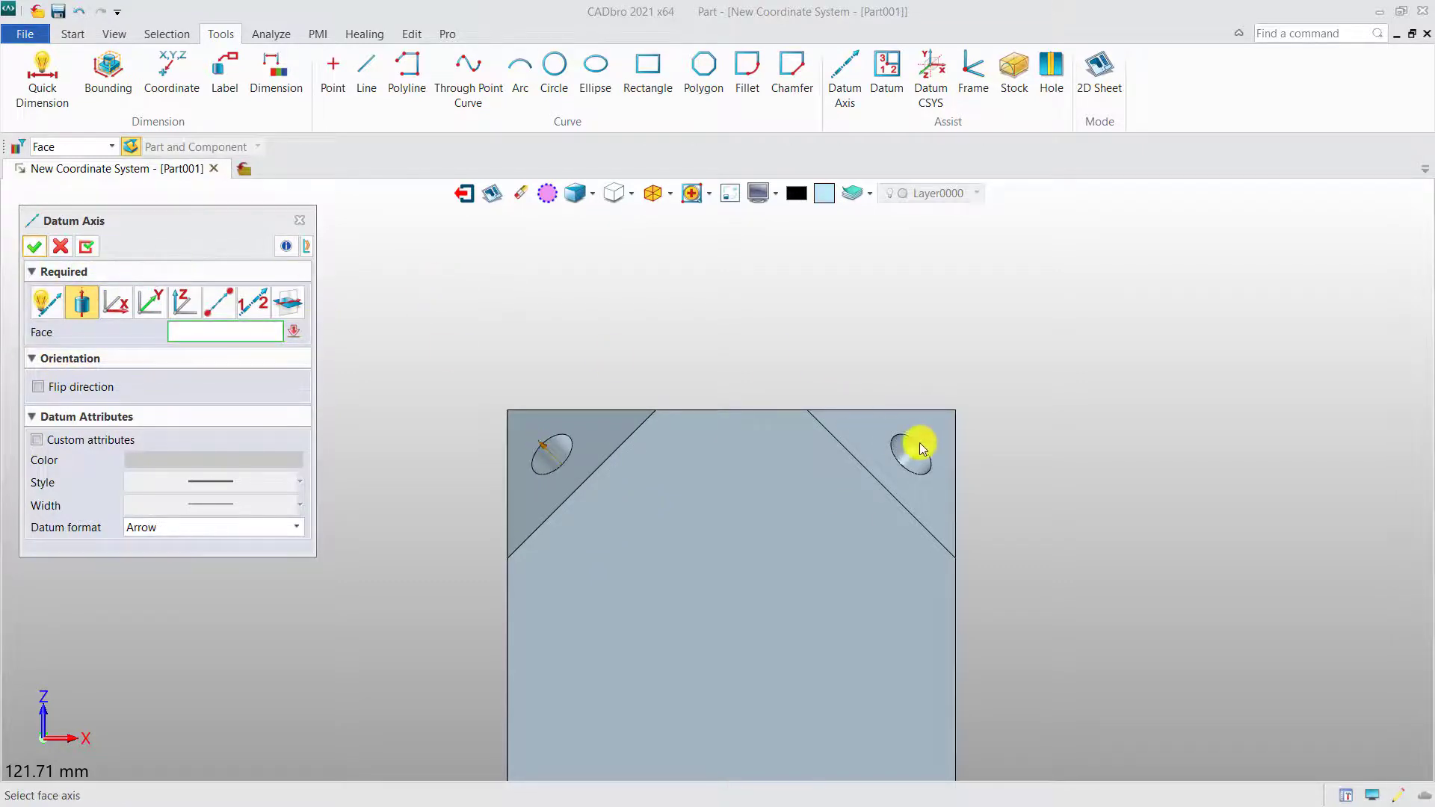
{"action": "left_click", "coordinate": [920, 449]}
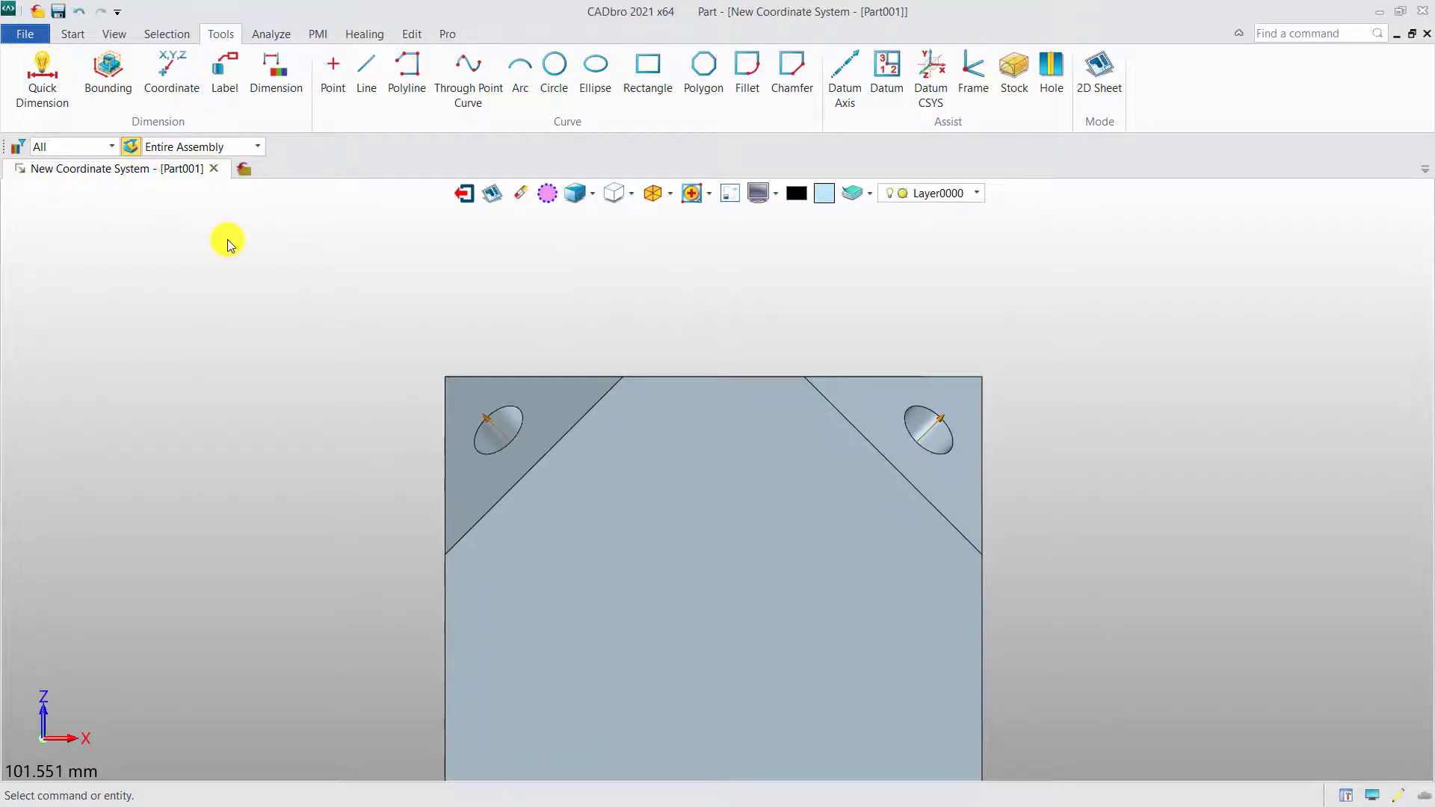
Begin a Quick Dimension measurement from the left hole's axis
{"action": "left_click", "coordinate": [42, 74]}
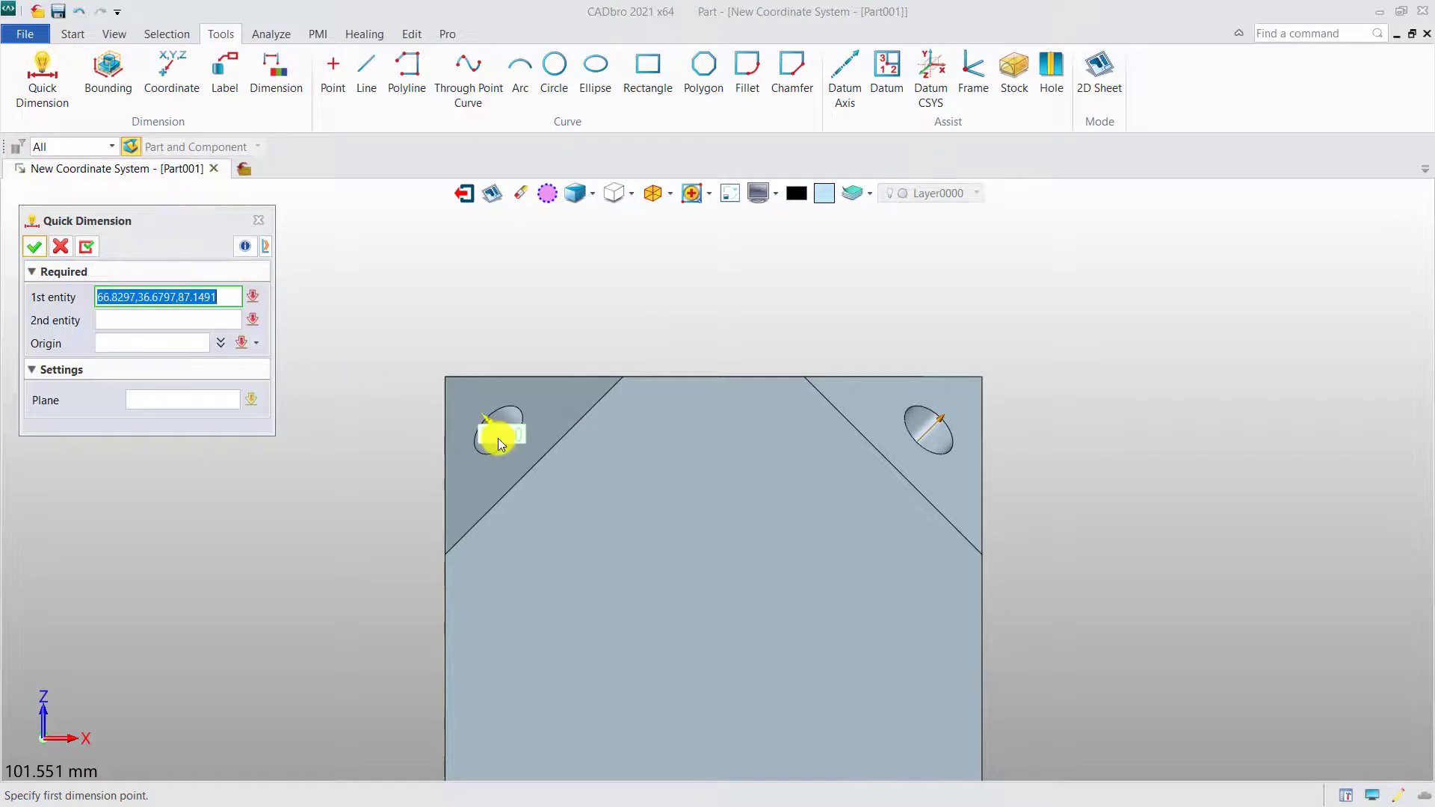